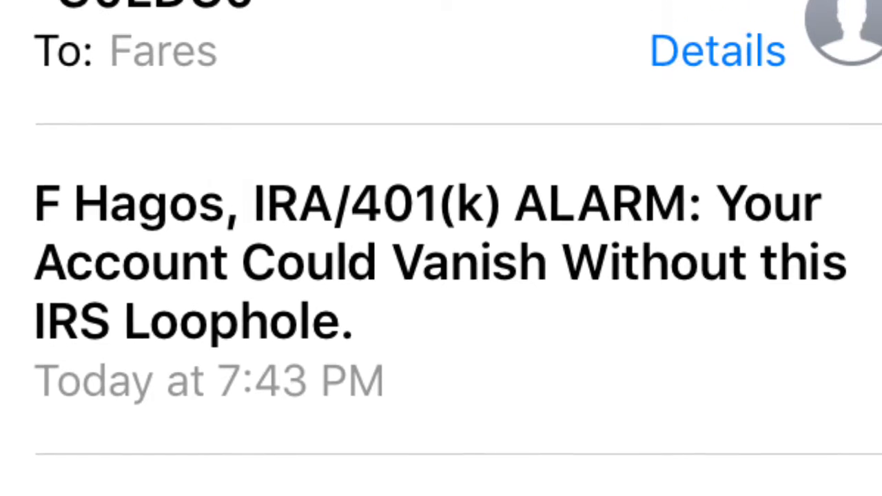
scroll("down", 3)
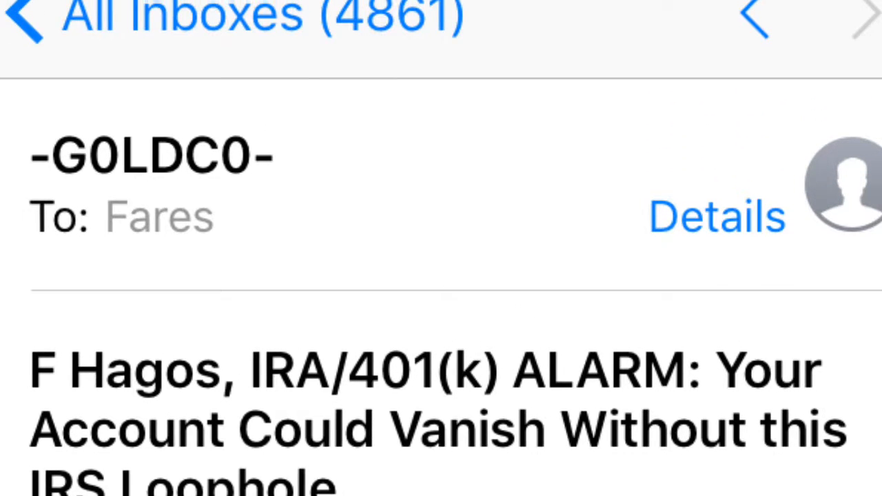